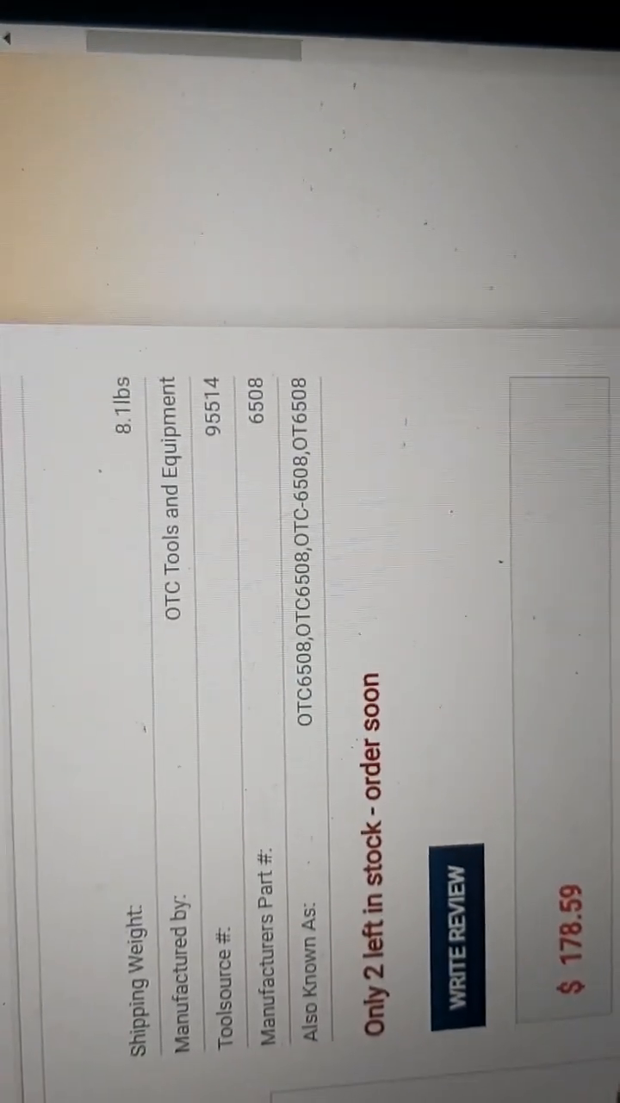
scroll(down, 3)
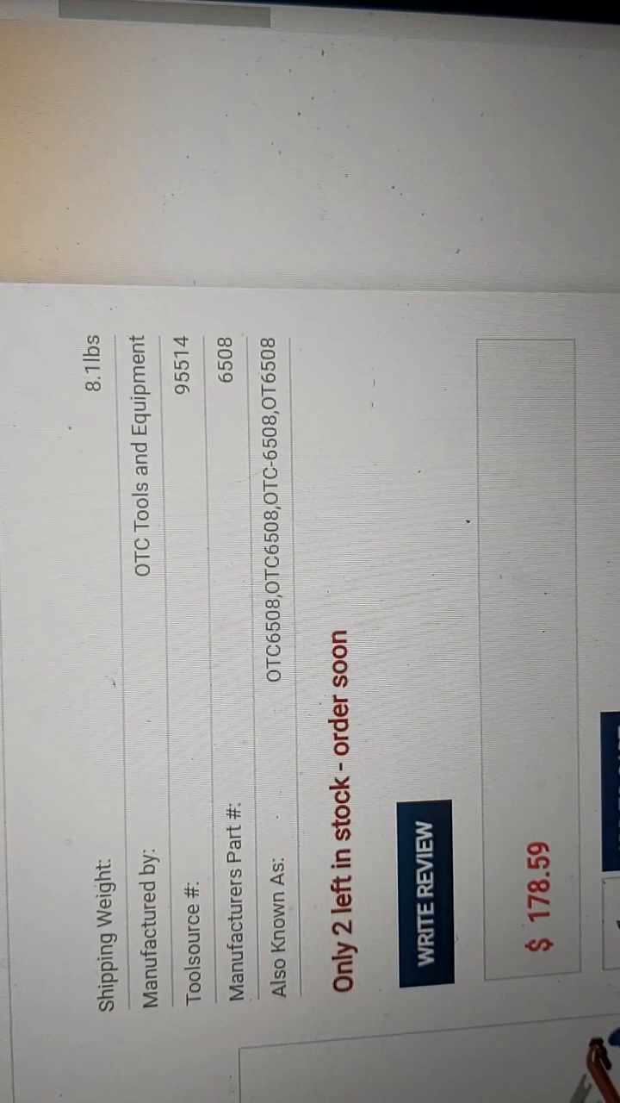